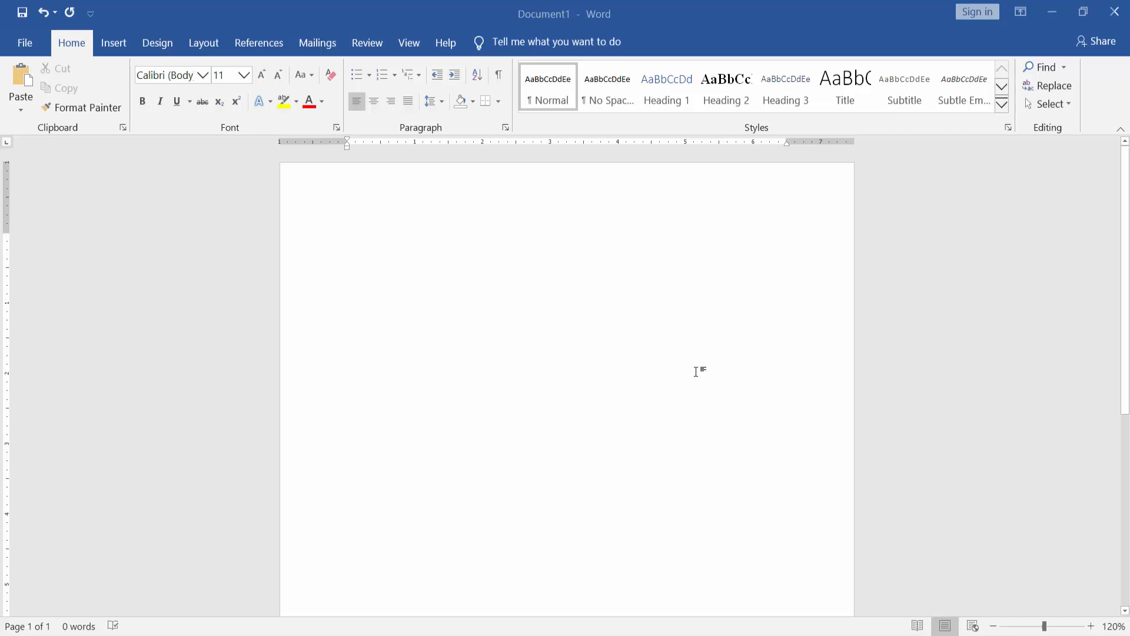
- Insert photos IMG_2231, IMG_2244, IMG_2262 and IMG_2640 into the blank document
click(348, 239)
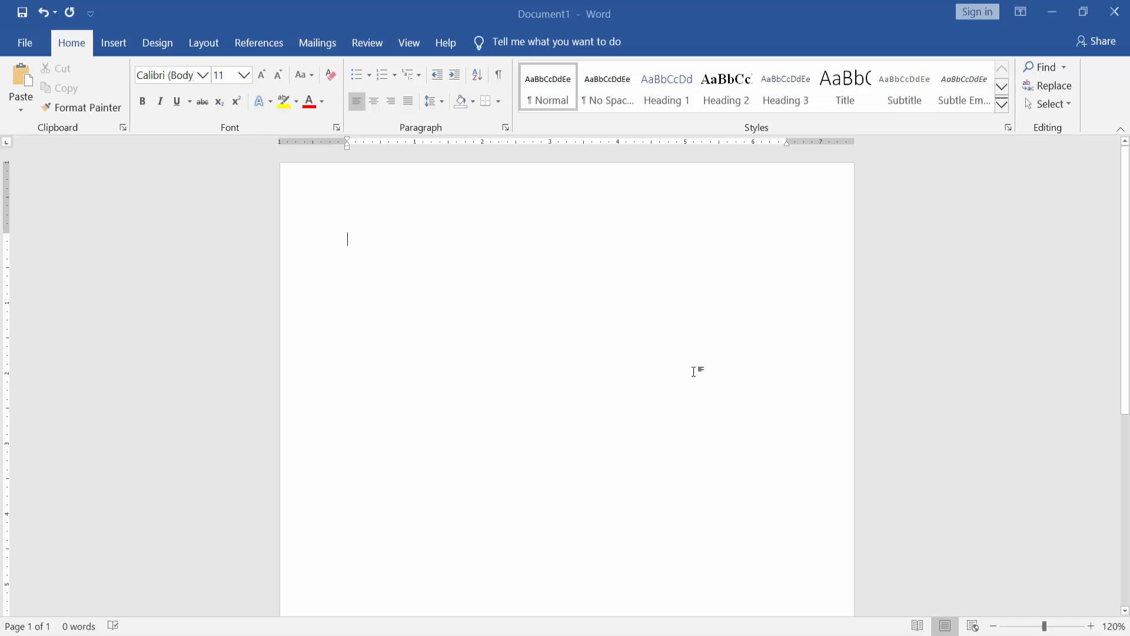
mouse_move(686, 376)
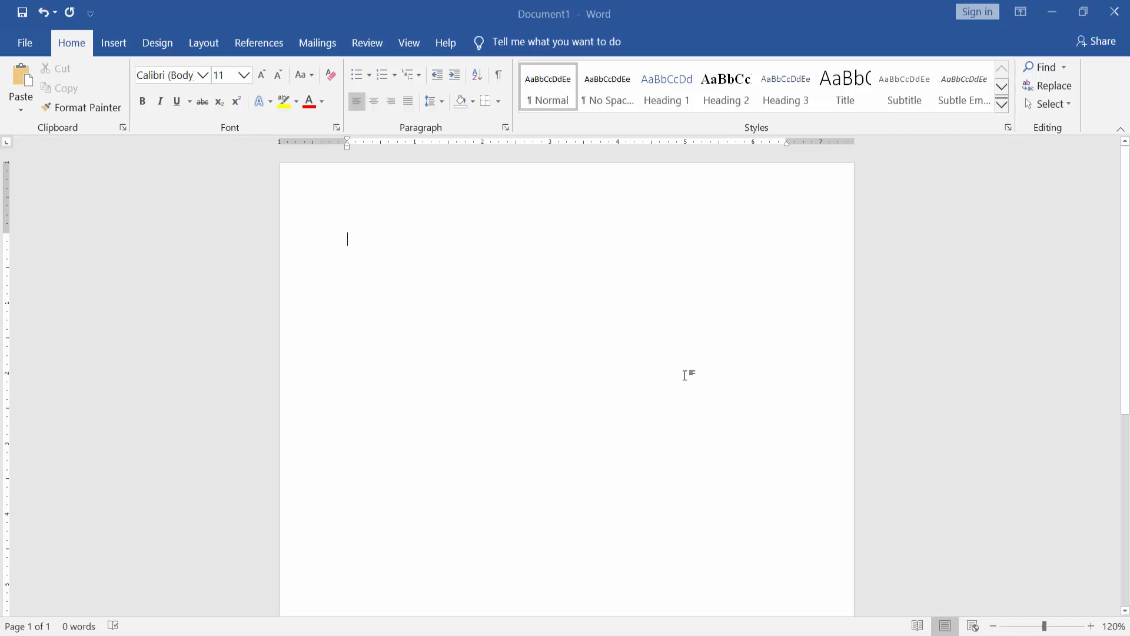
mouse_move(706, 389)
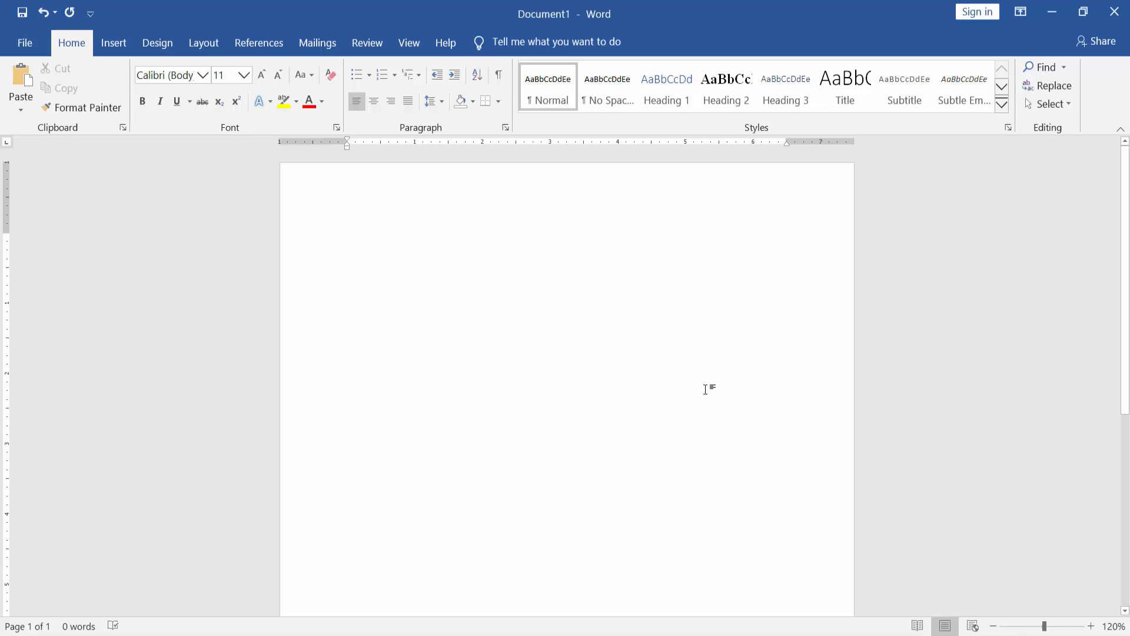
mouse_move(491, 382)
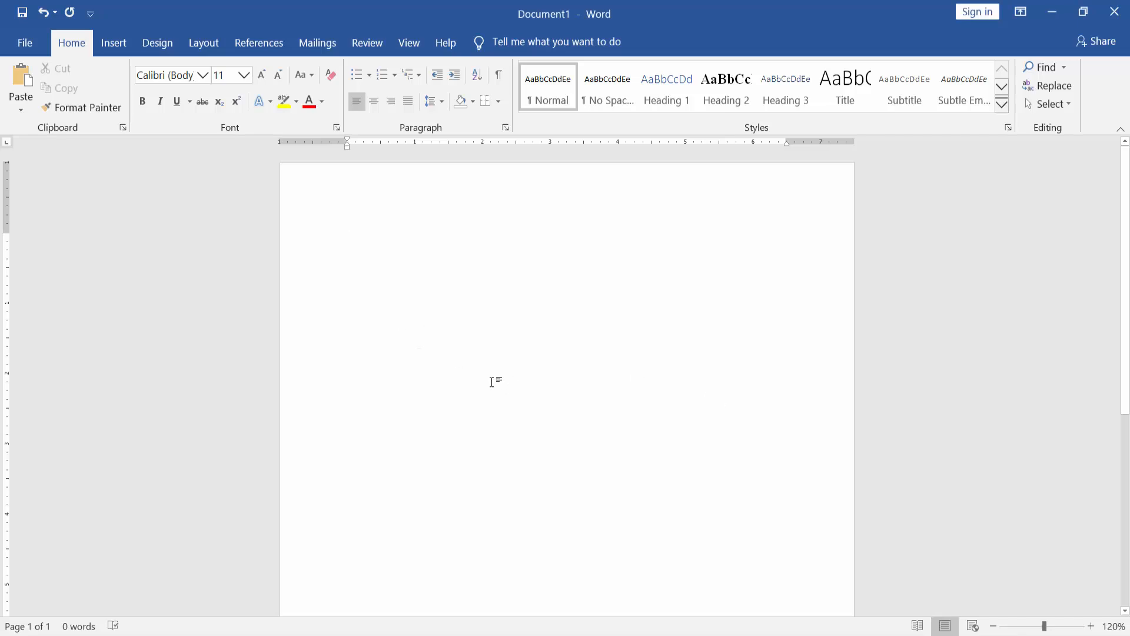
click(113, 42)
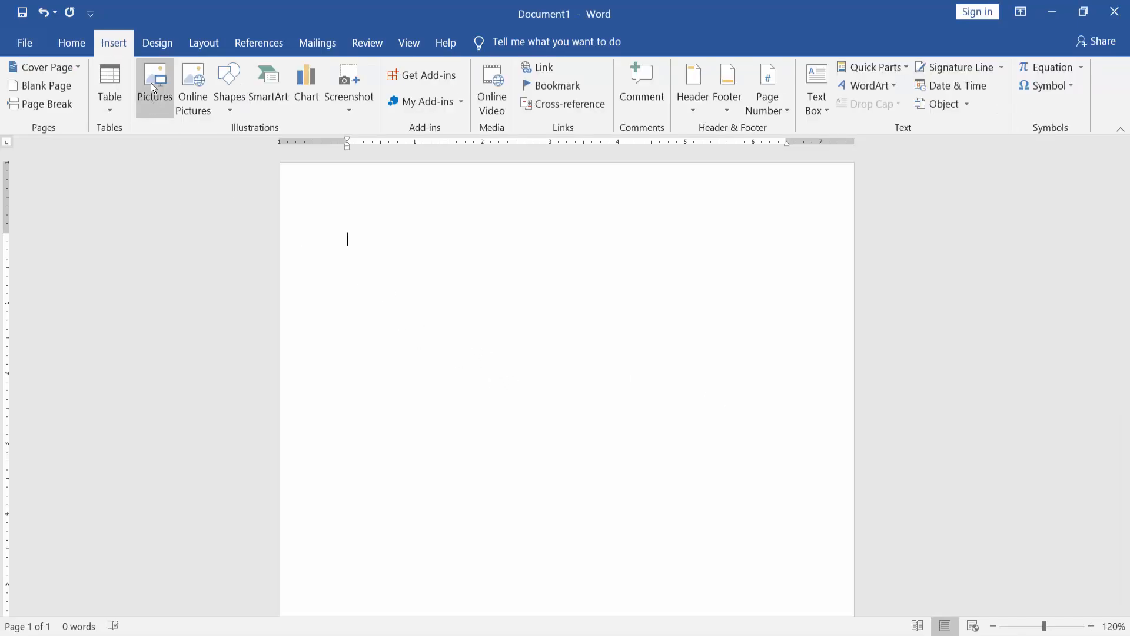
mouse_move(155, 83)
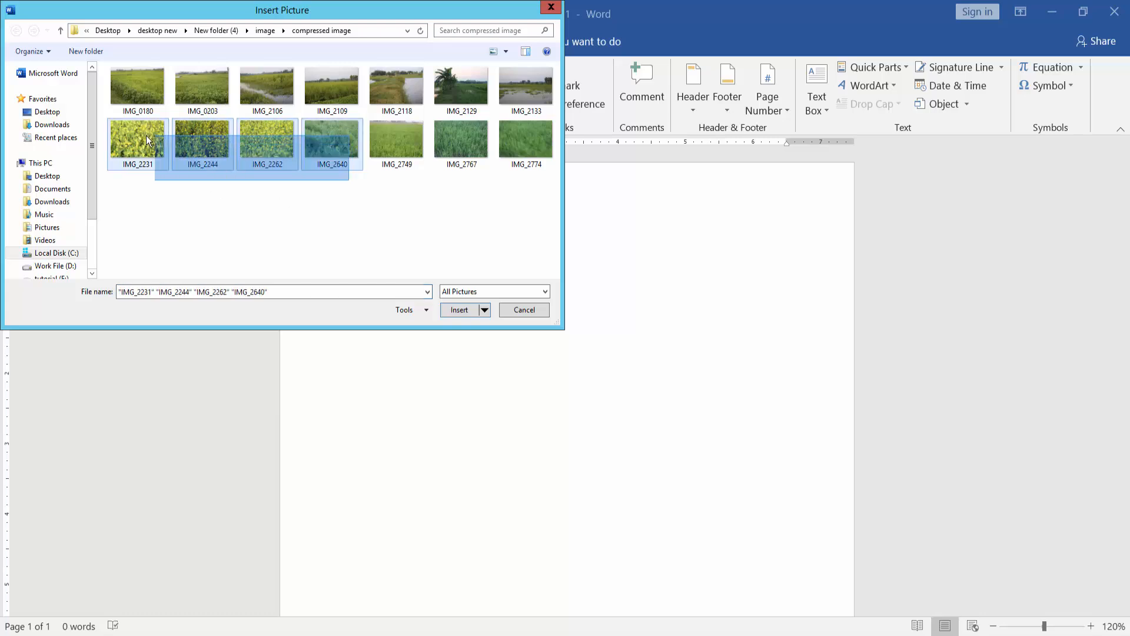
click(459, 310)
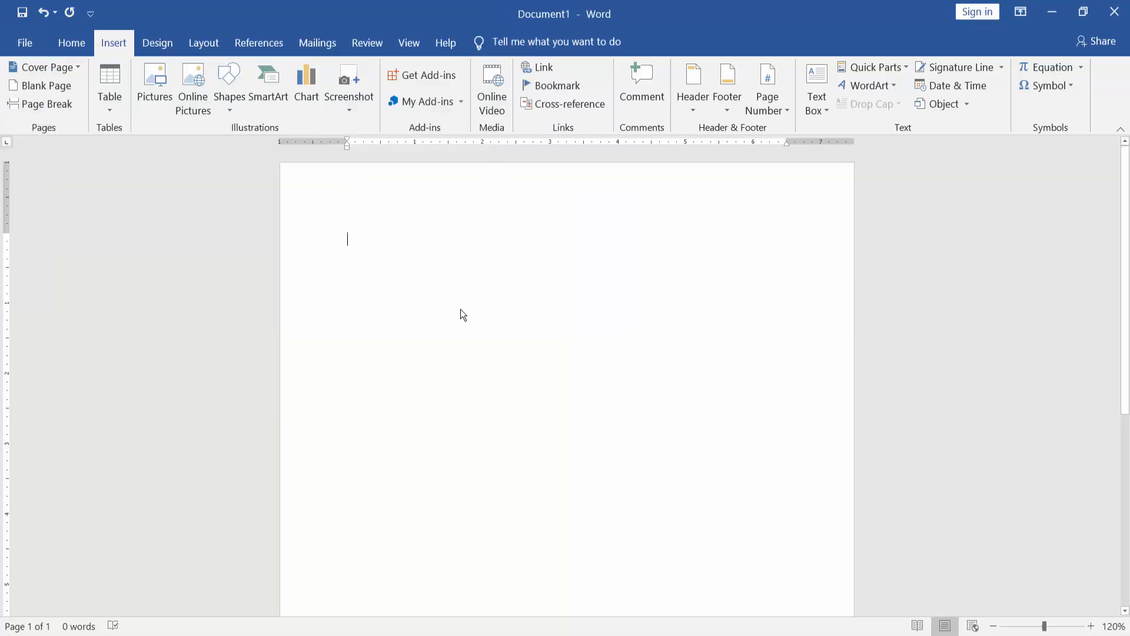
click(787, 241)
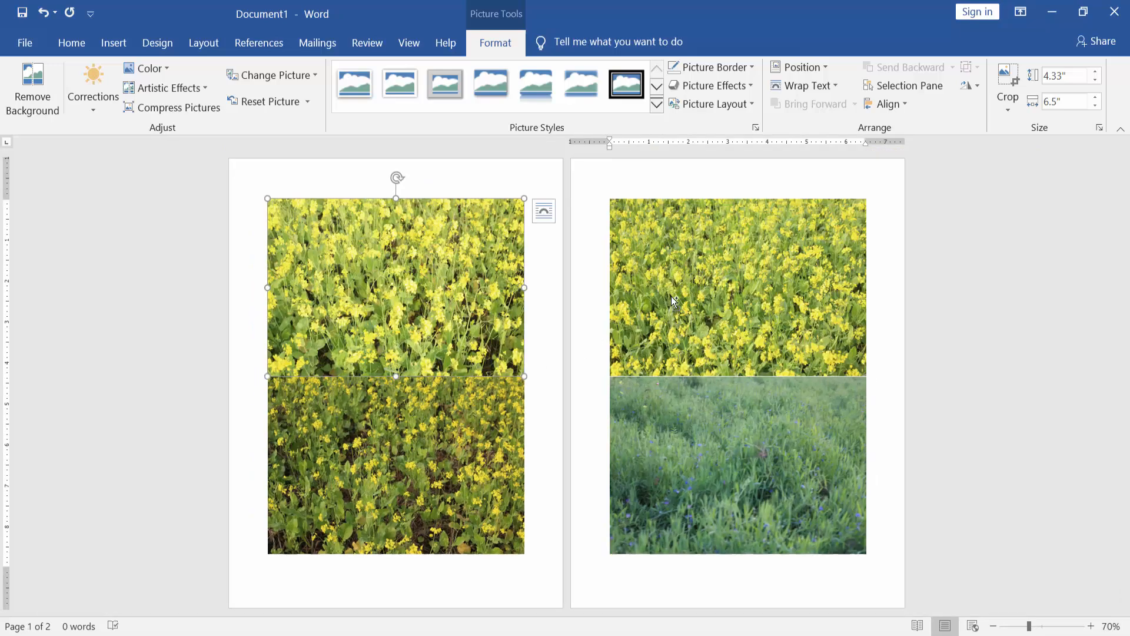
mouse_move(715, 282)
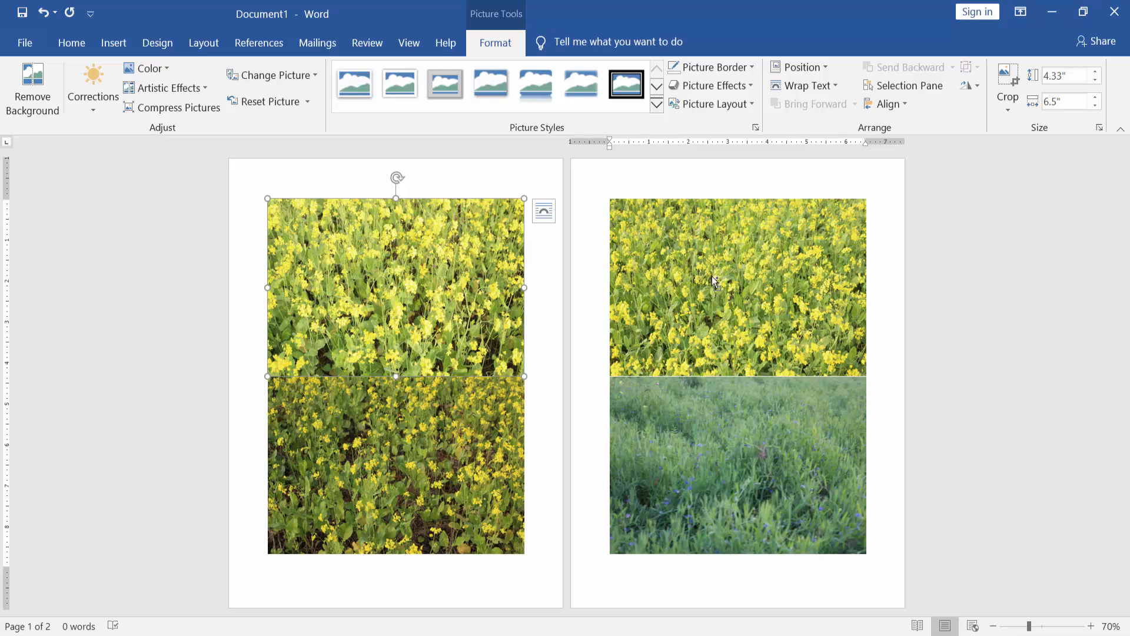
mouse_move(754, 463)
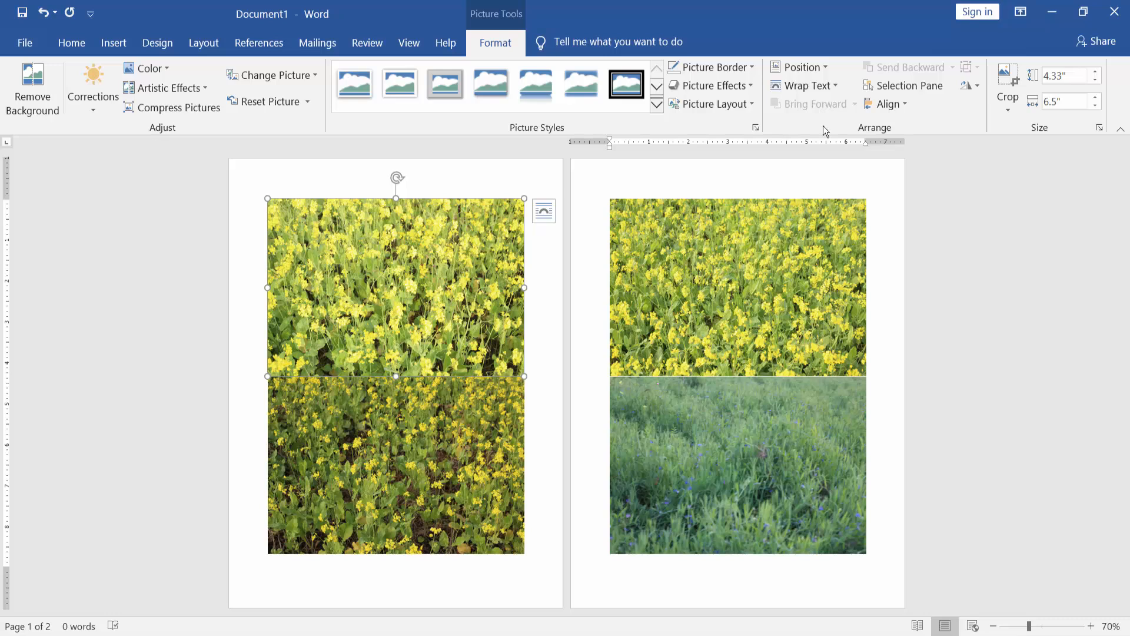
- Set the first photo and the grass photo to In Front of Text wrapping
click(804, 85)
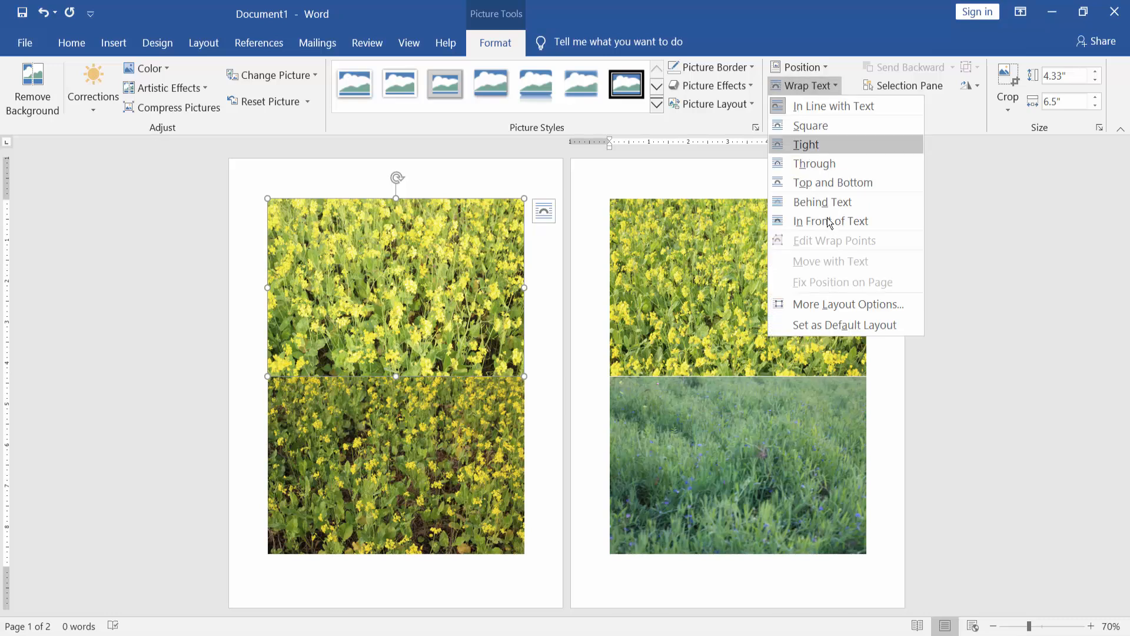
click(831, 221)
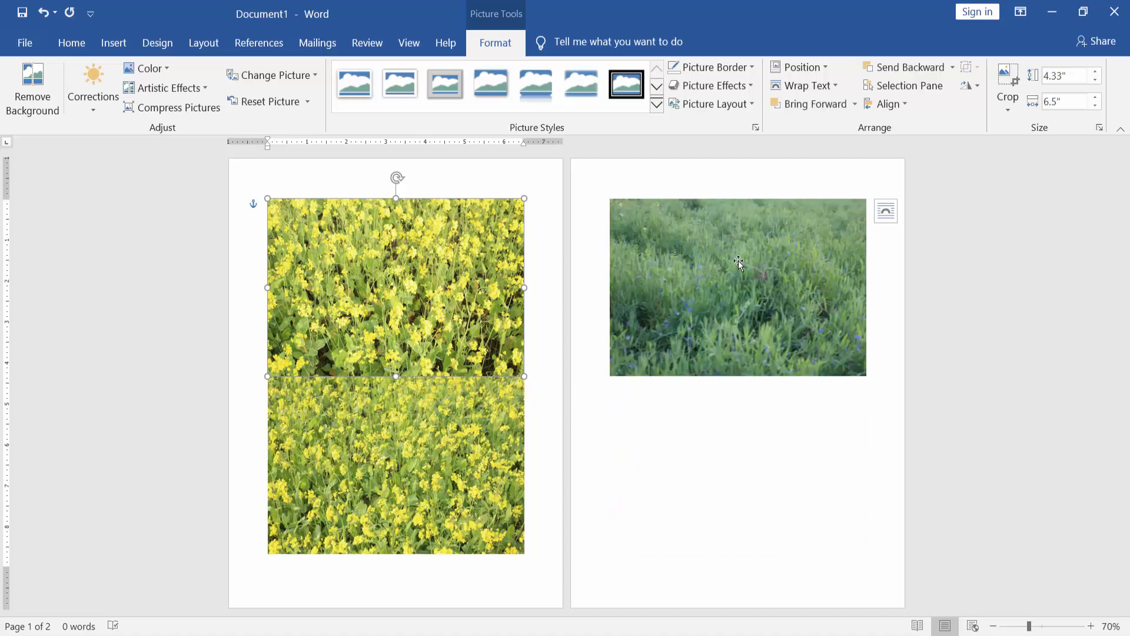
click(806, 86)
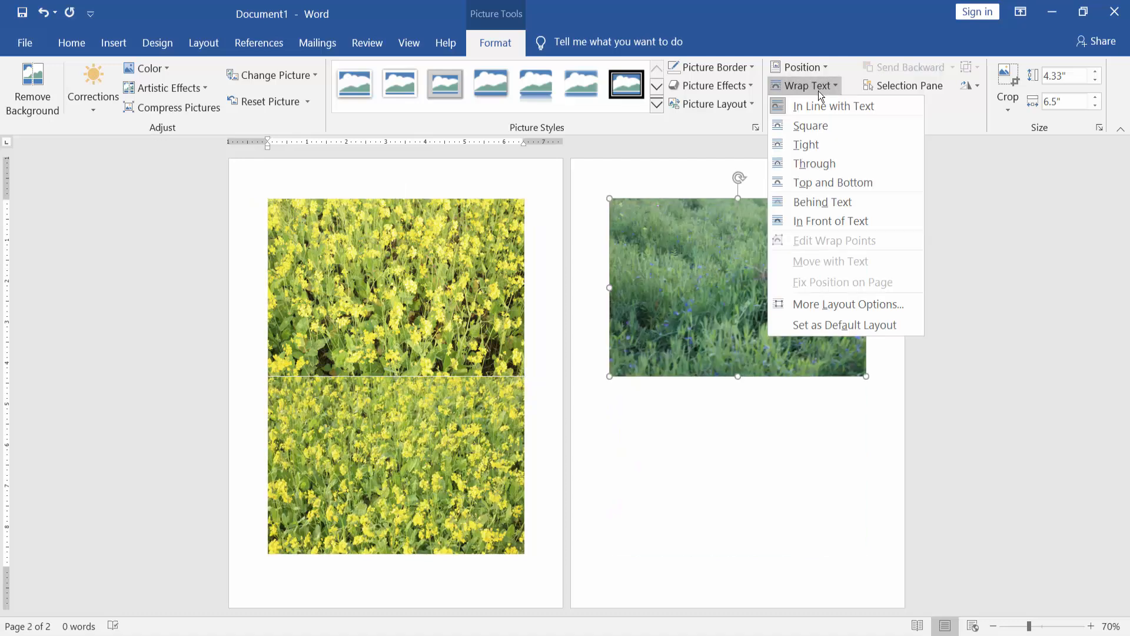
mouse_move(825, 221)
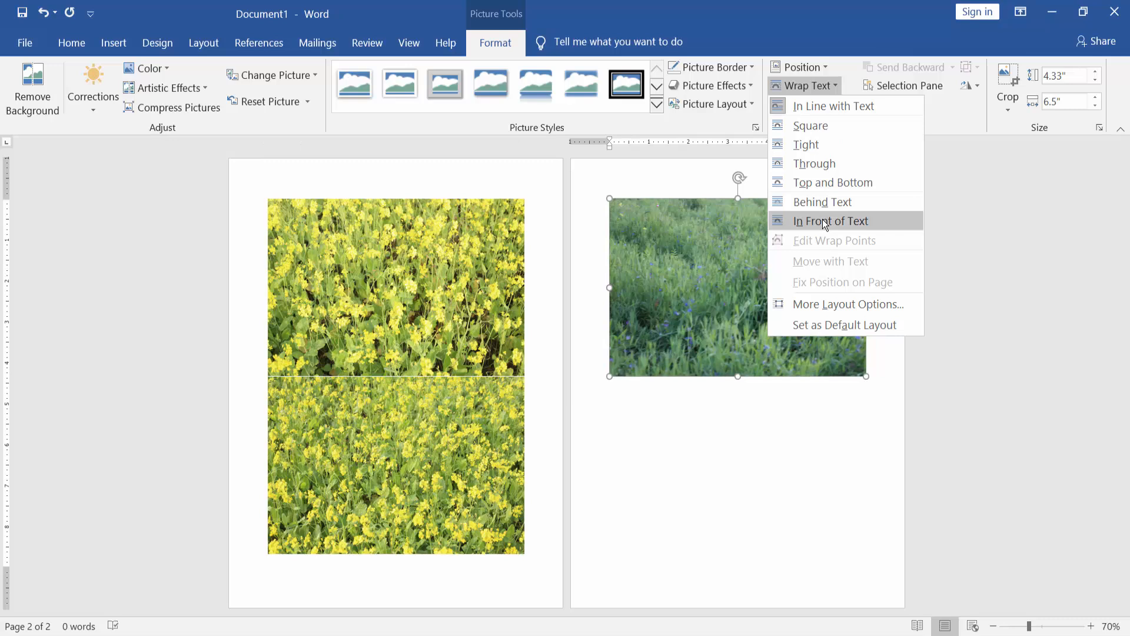
click(831, 221)
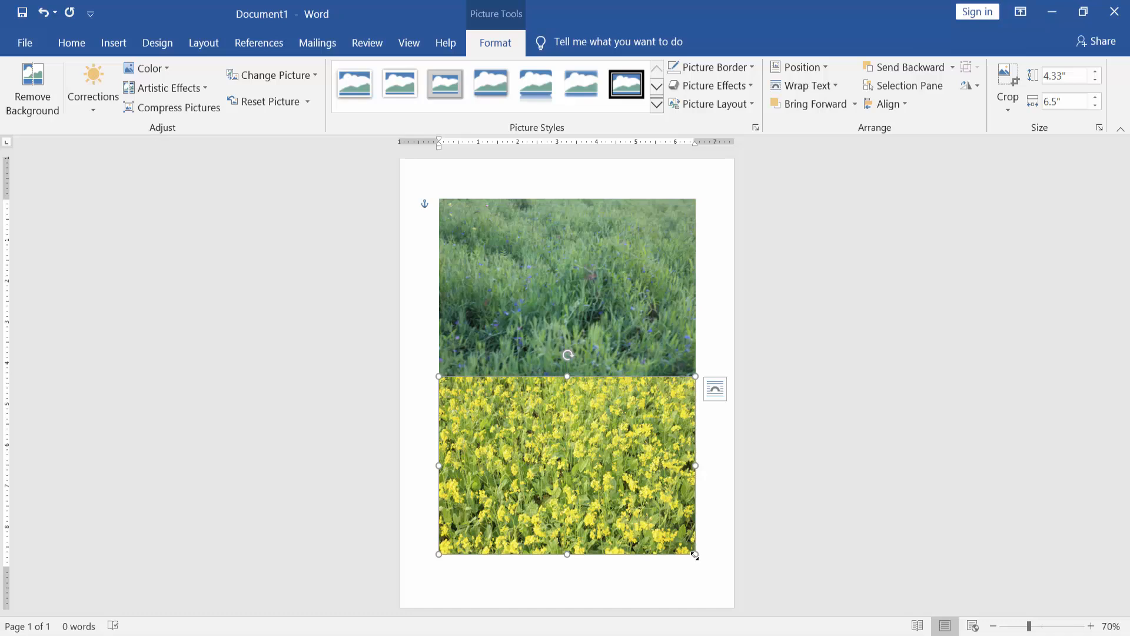
- Shrink the yellow flower, grass and bright yellow photos, placing the grass photo beside the first
drag(696, 555, 693, 375)
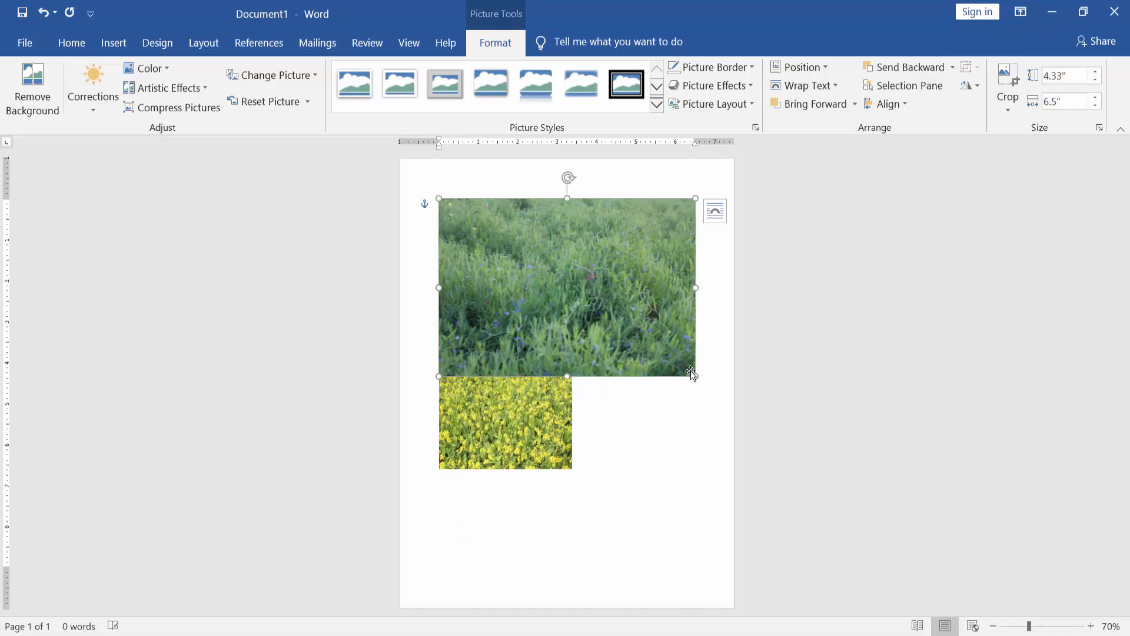
drag(694, 375, 584, 293)
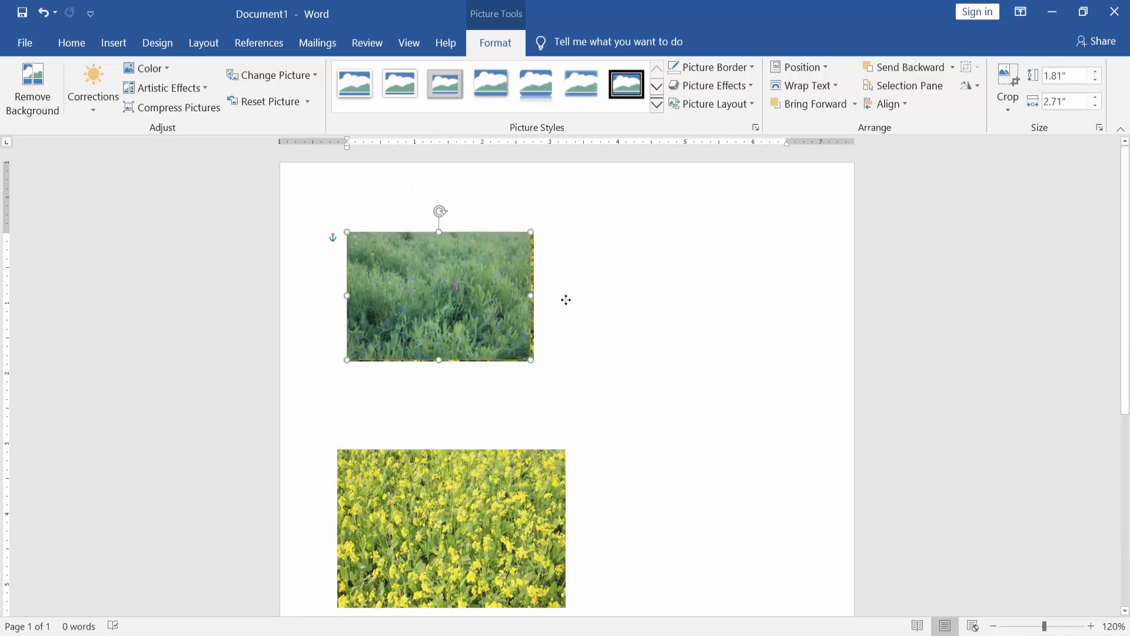
drag(438, 296, 655, 305)
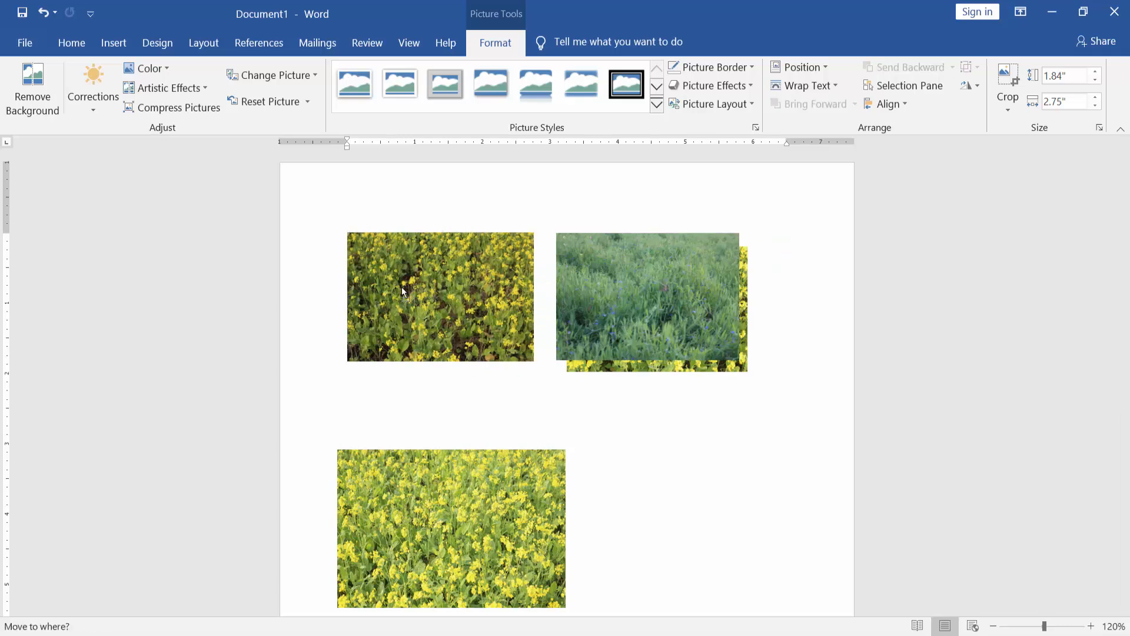
click(808, 86)
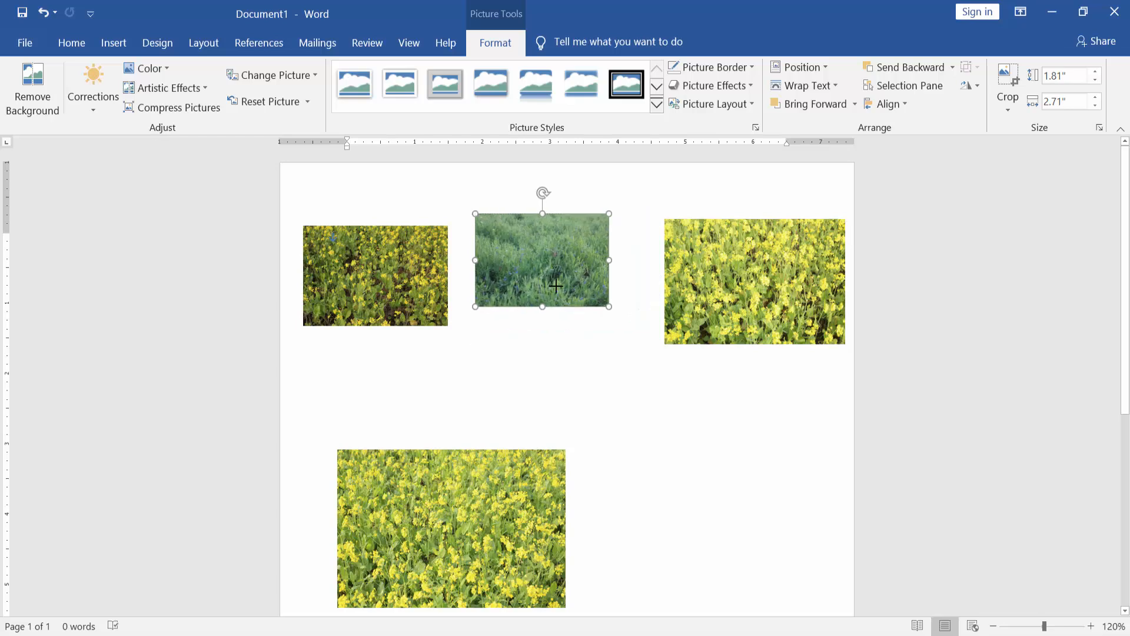
click(754, 281)
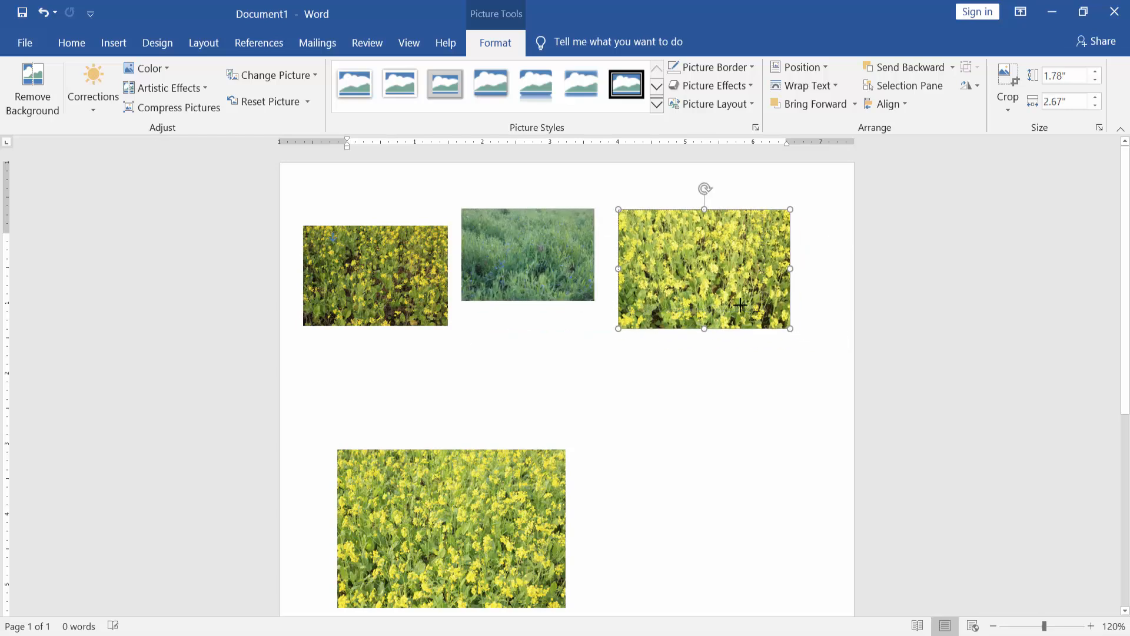
drag(792, 329, 755, 318)
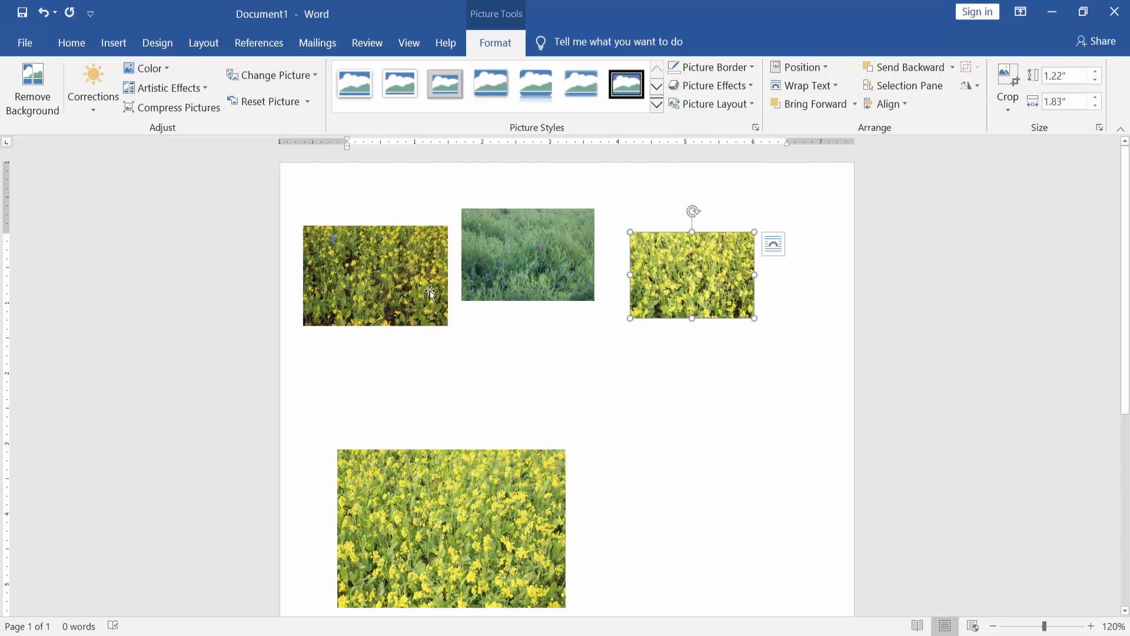
mouse_move(400, 288)
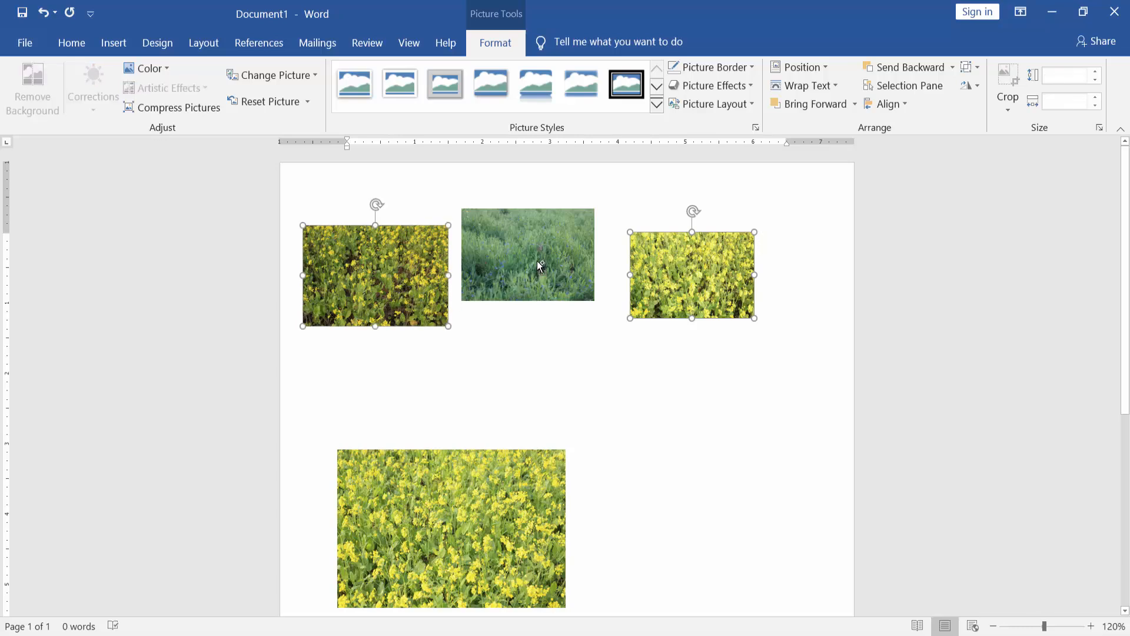
mouse_move(543, 260)
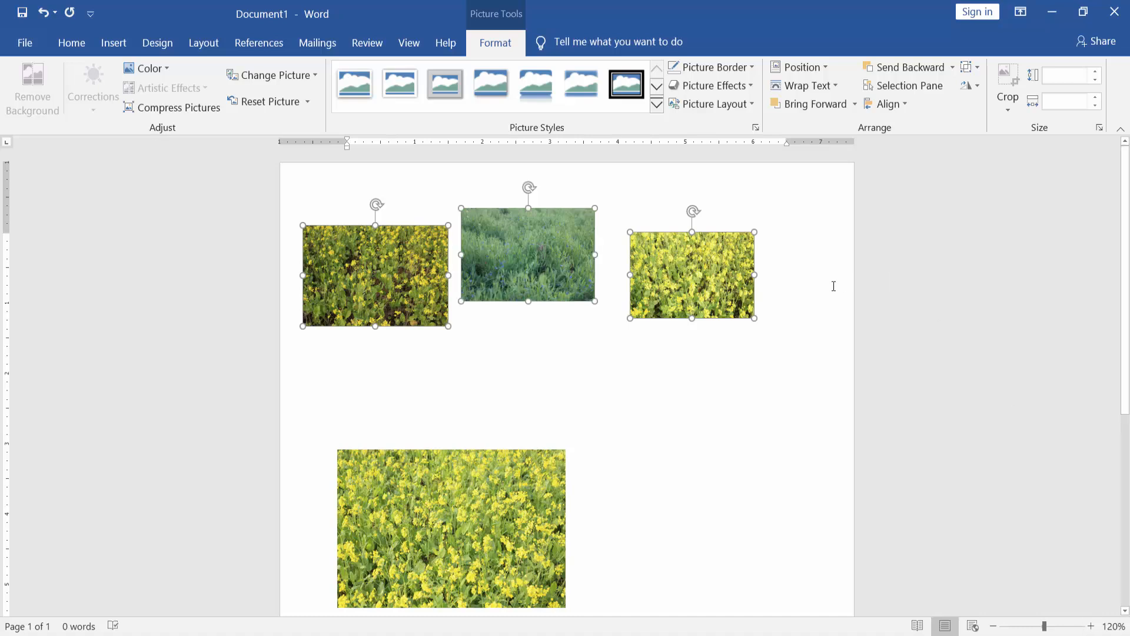
- Apply Align Top, Align Bottom, then Align Middle to the top-row photos, then clear the page
click(887, 104)
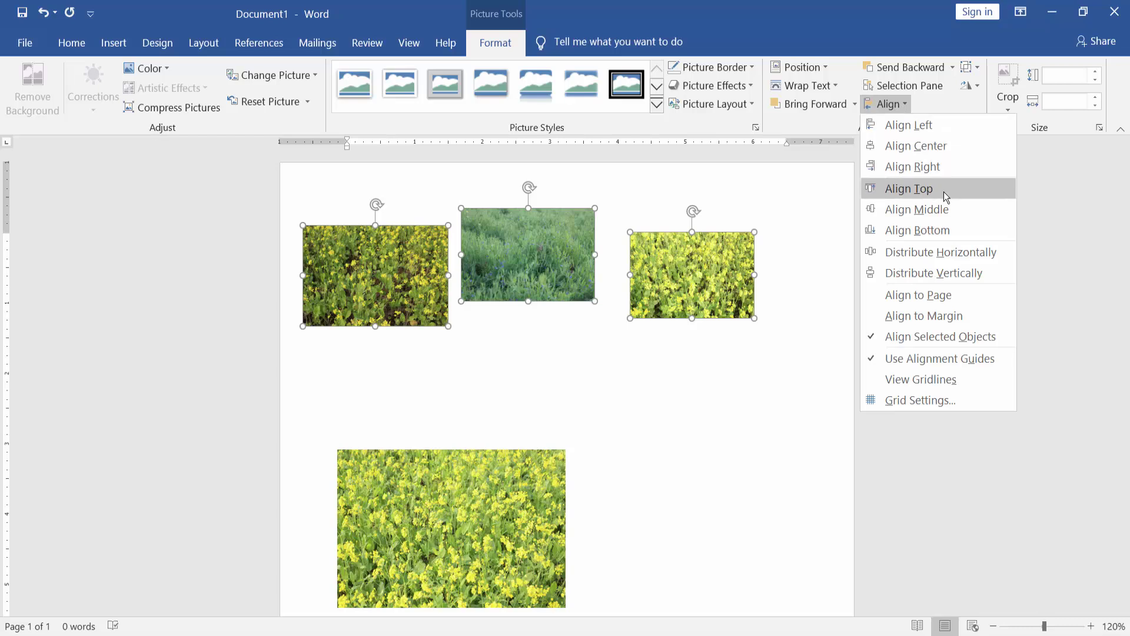
click(908, 188)
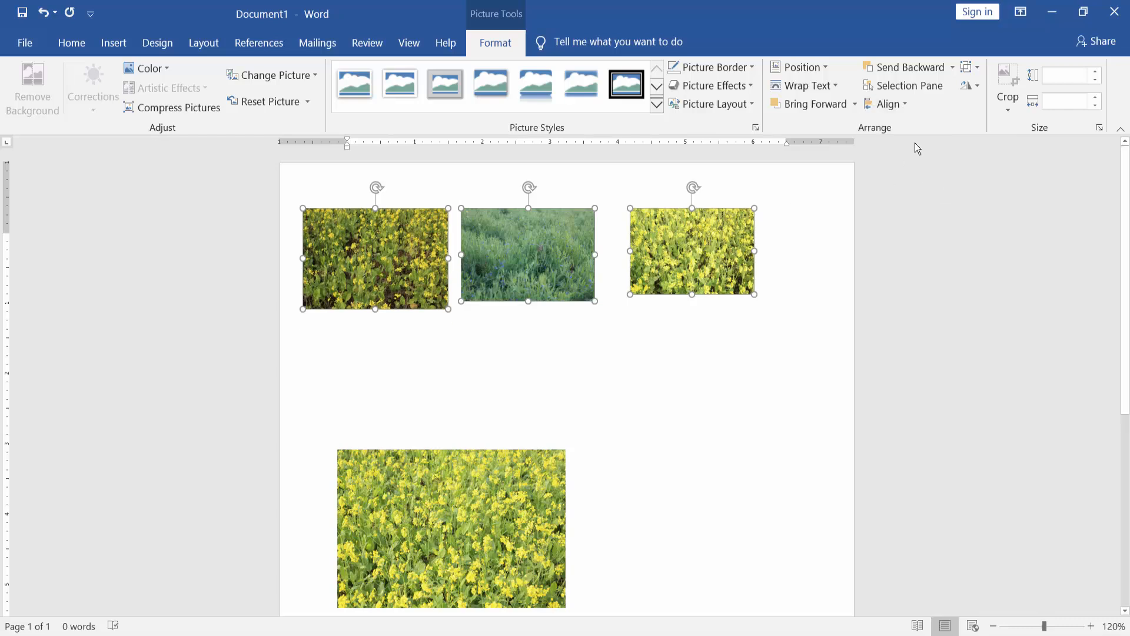
click(887, 103)
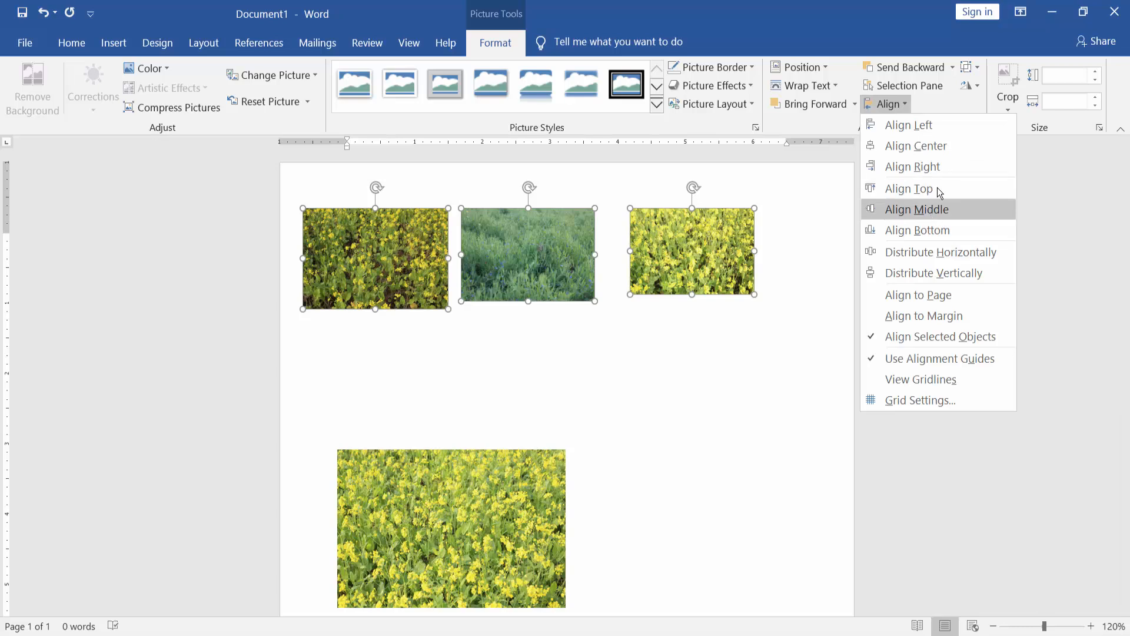
mouse_move(922, 235)
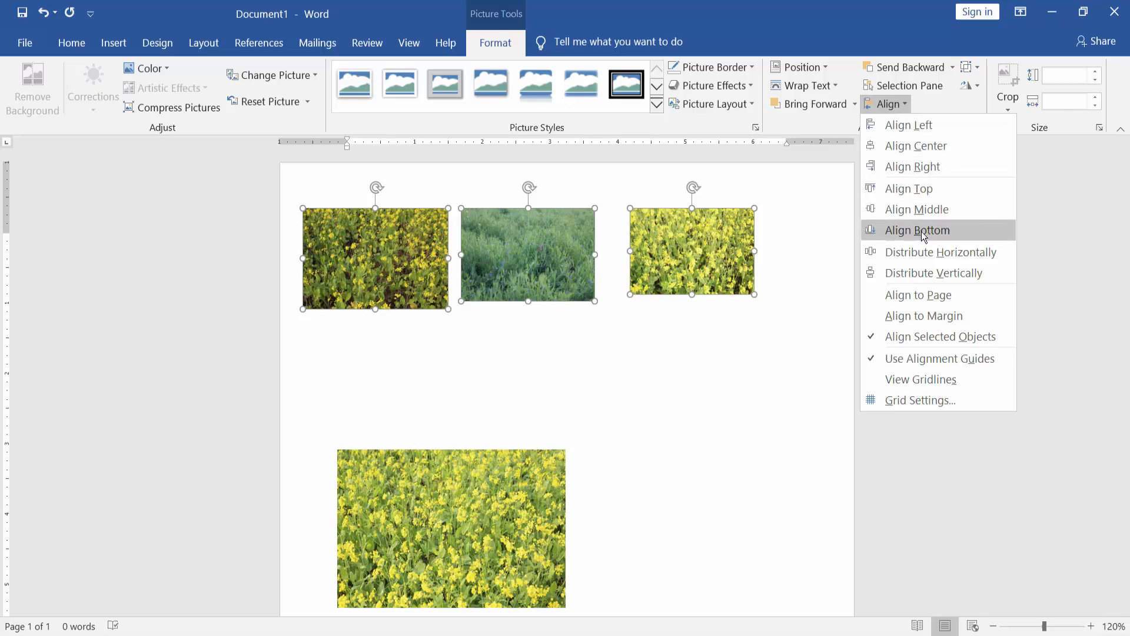
click(917, 230)
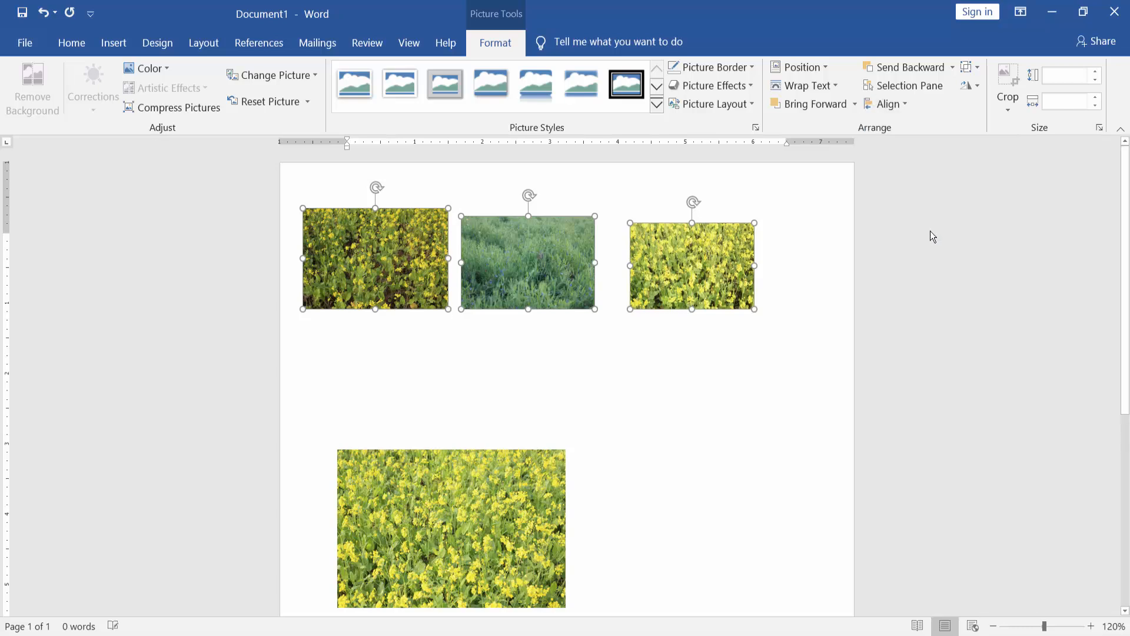
click(887, 104)
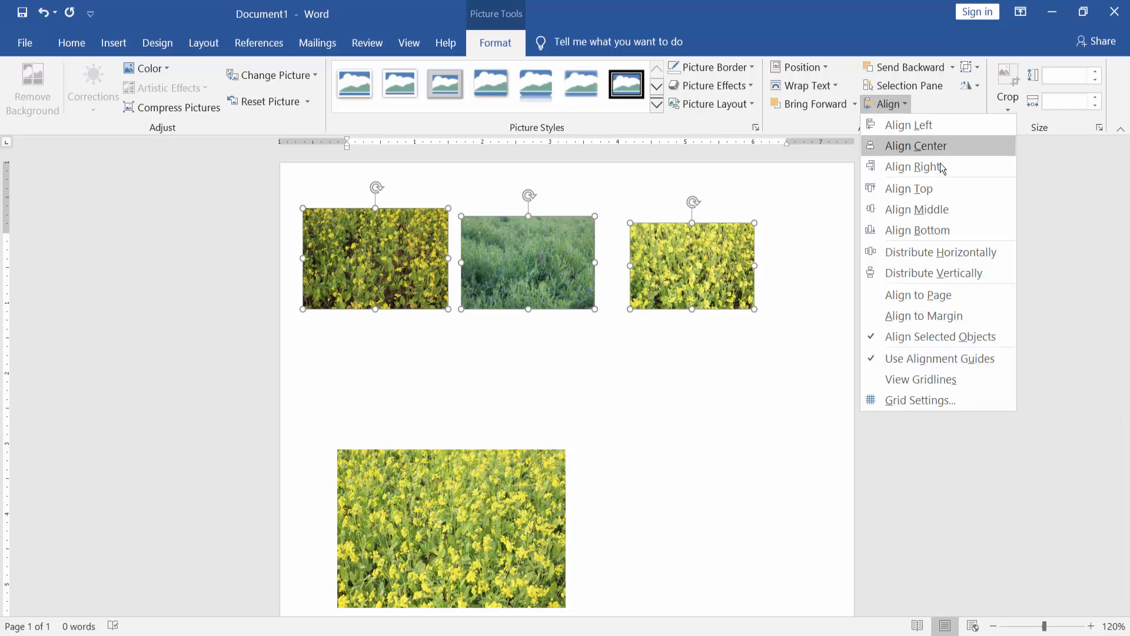
click(915, 145)
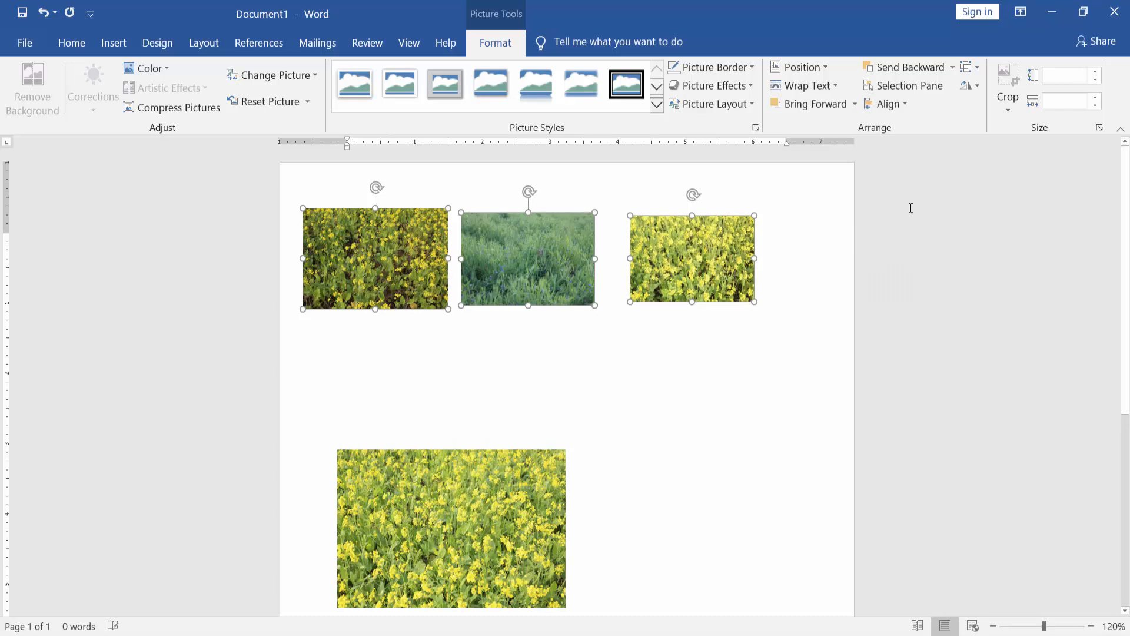
click(463, 511)
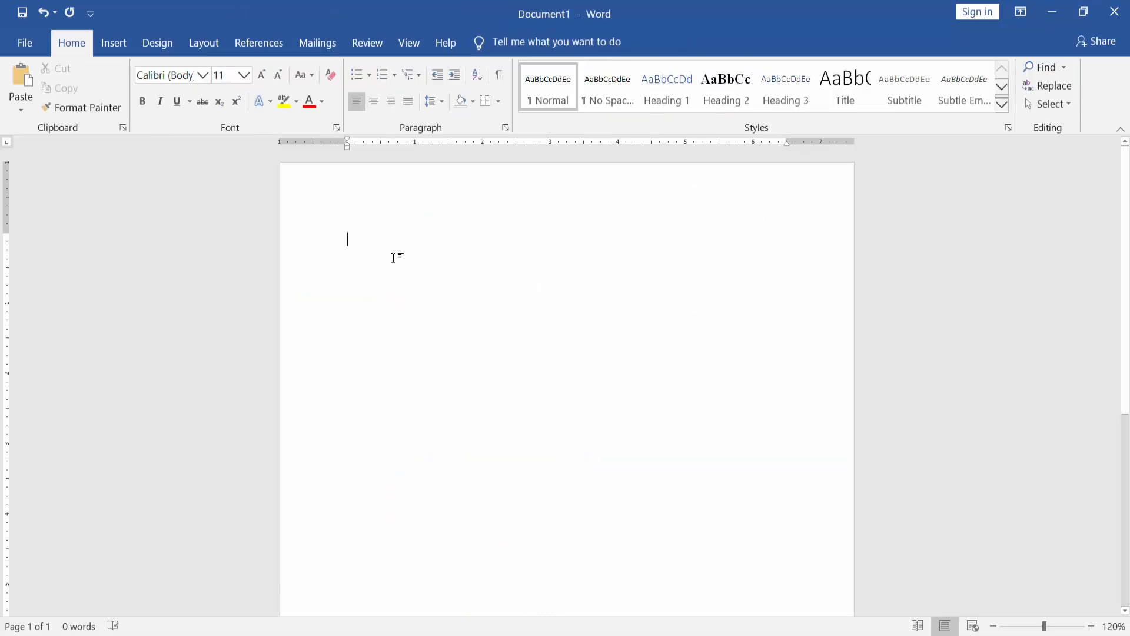
- Insert a 3x2 table on the blank page from the Insert table grid
click(114, 43)
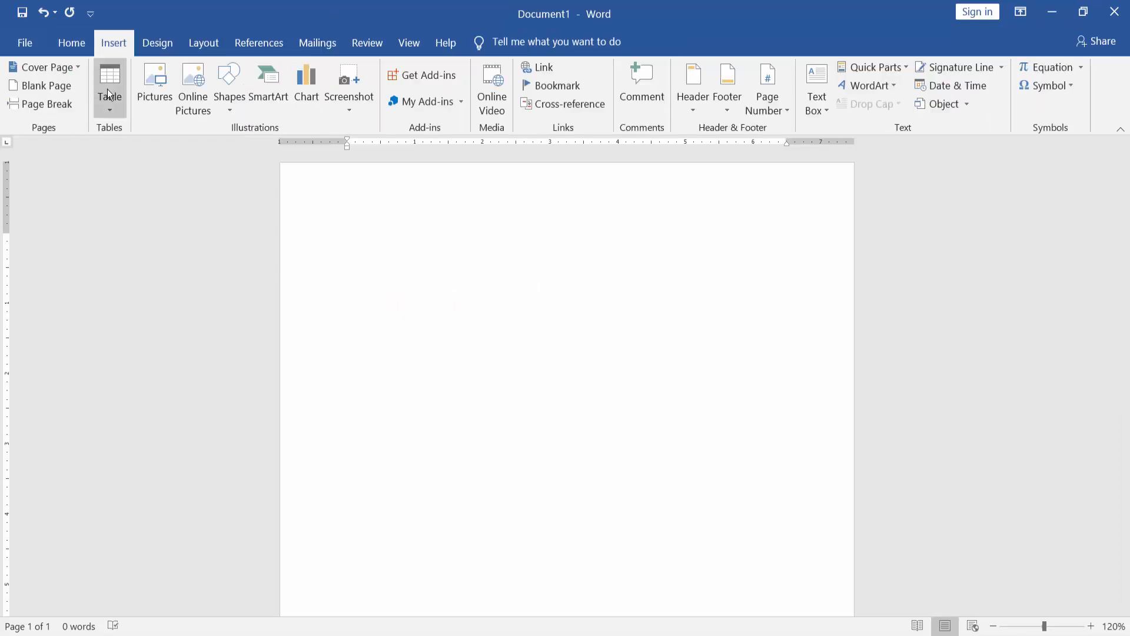
click(110, 80)
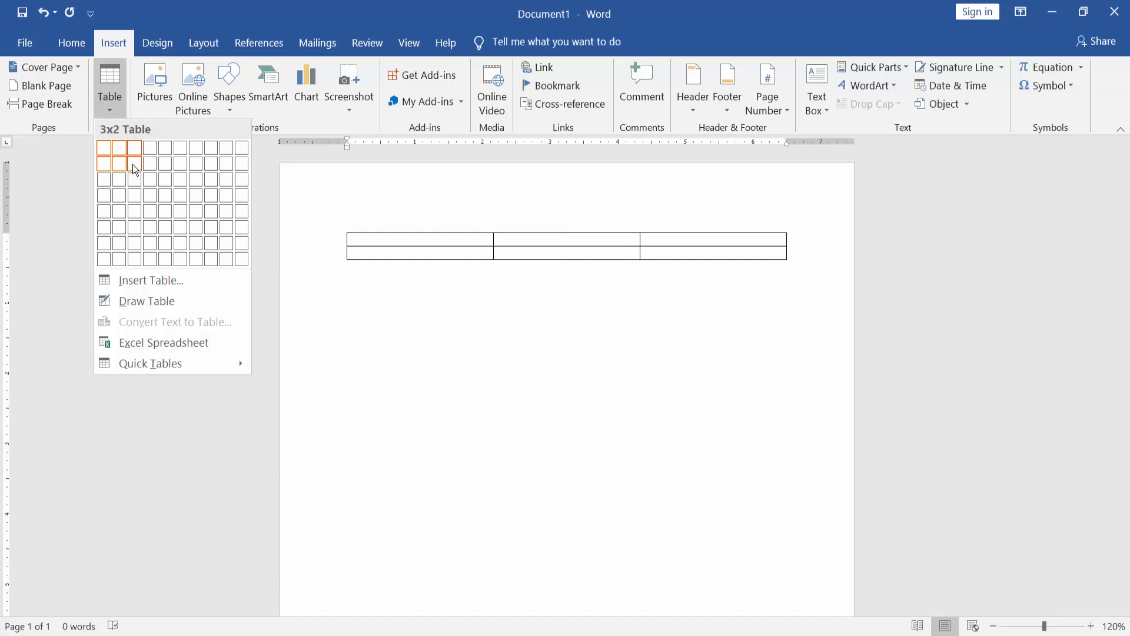
click(133, 163)
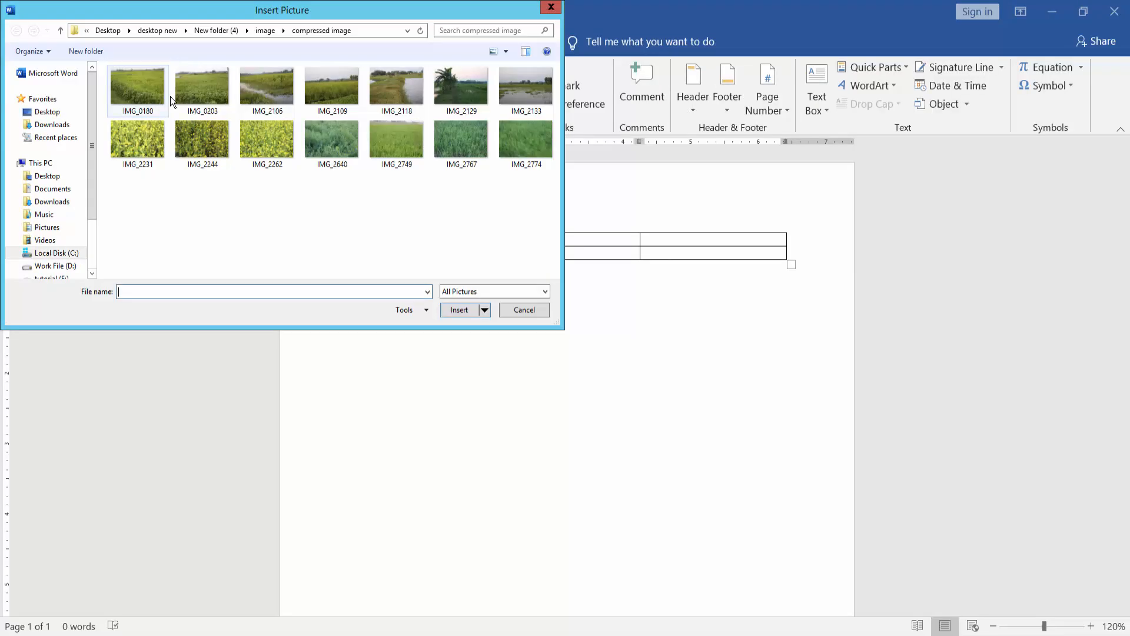
- Insert a field photo into each top-row cell, corner-dragging each to fit its cell
click(524, 310)
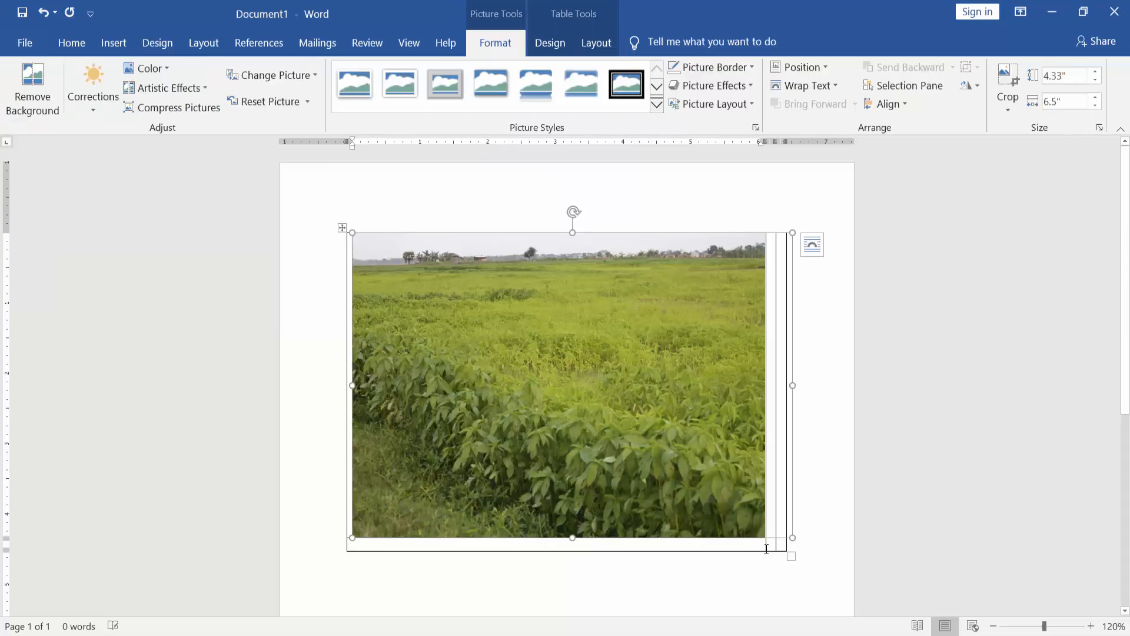
drag(765, 550, 498, 354)
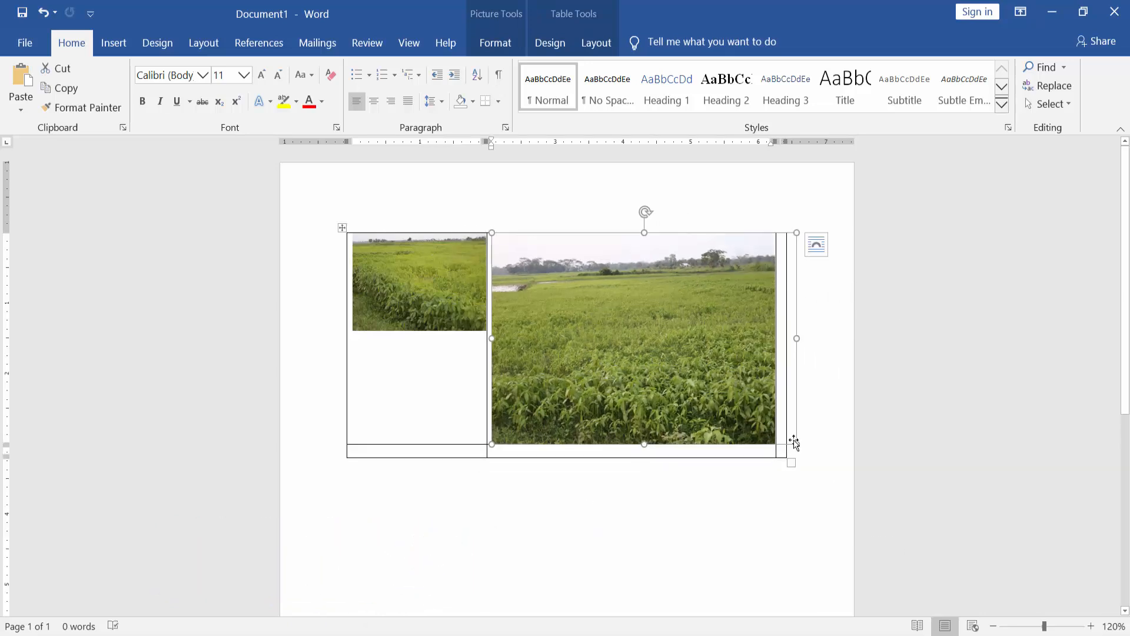
drag(796, 443, 732, 391)
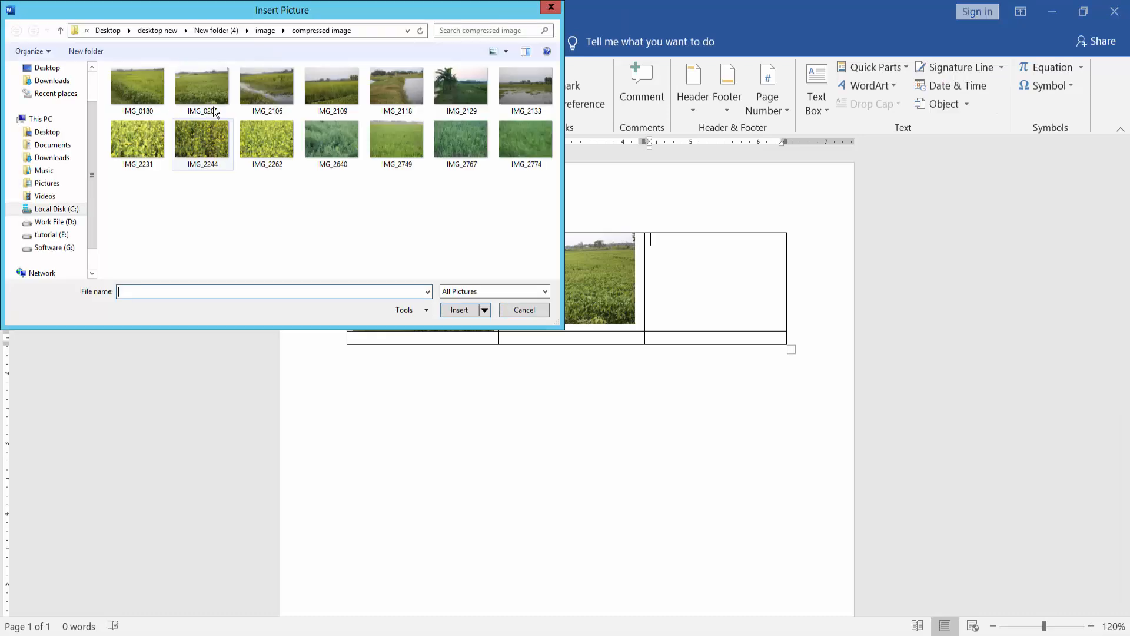
click(459, 310)
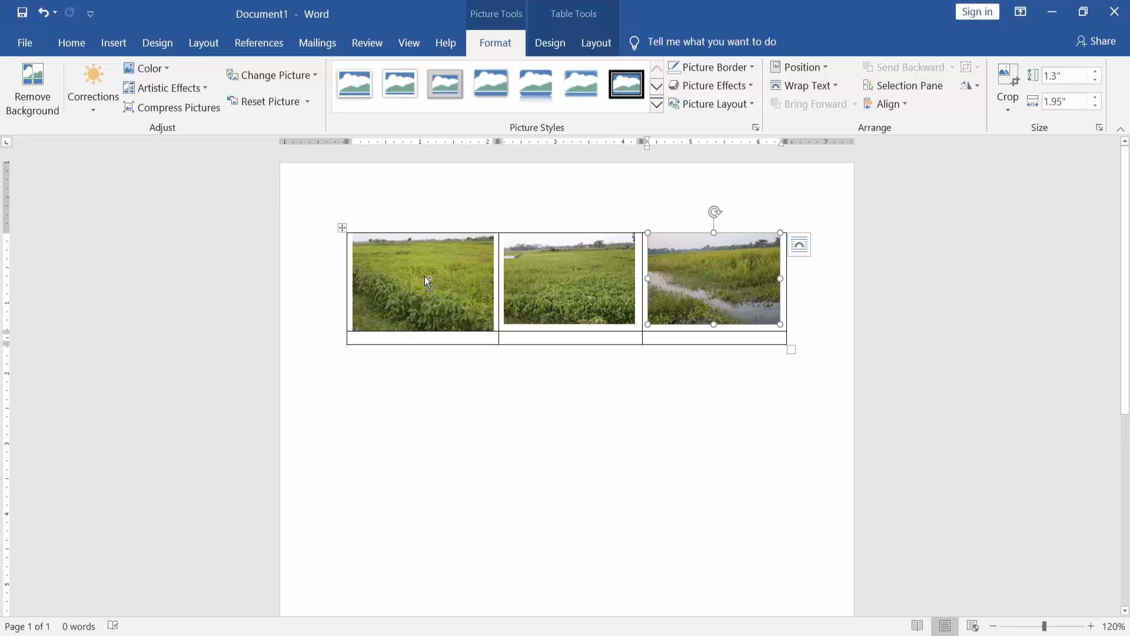
click(422, 337)
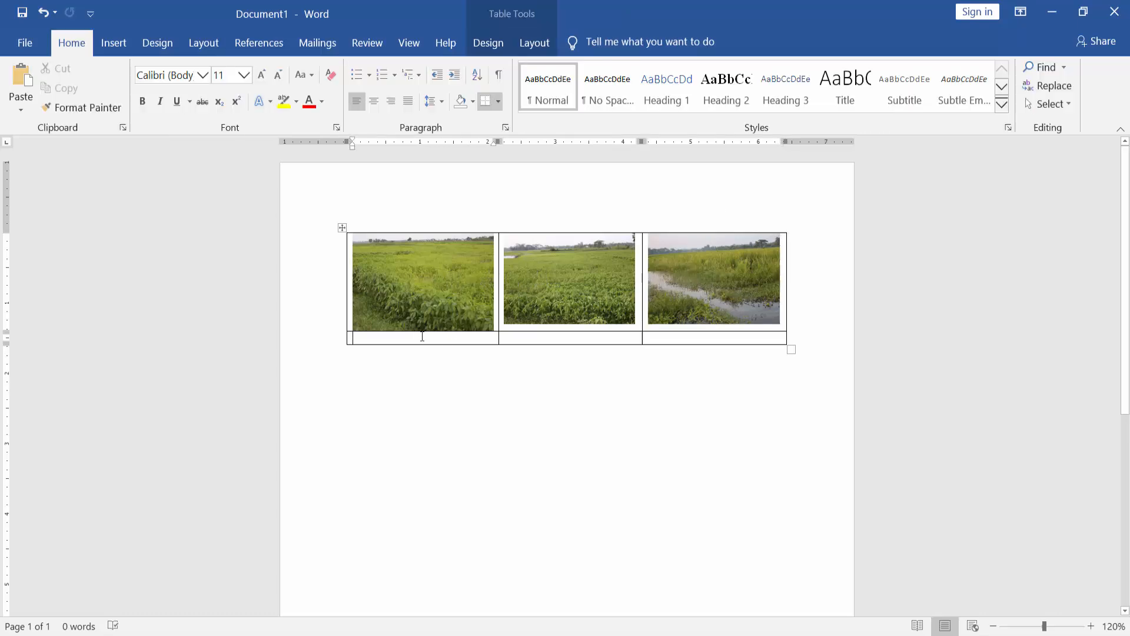
- Paste three copies of the waterside photo into the bottom row and select the table's Borders list
key(ctrl+v)
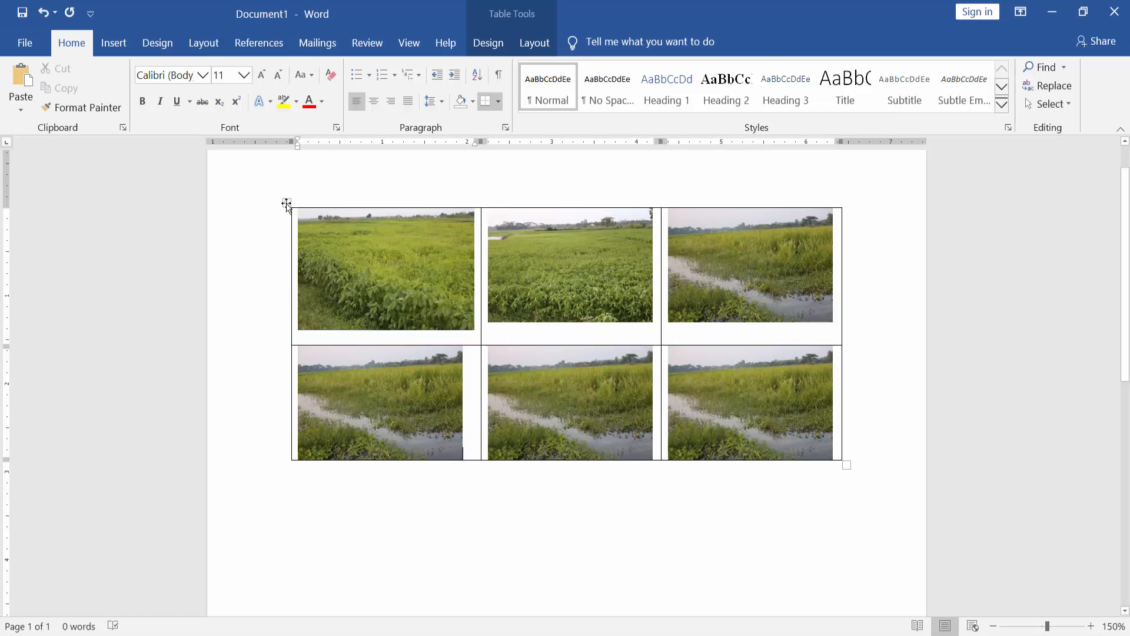
click(488, 43)
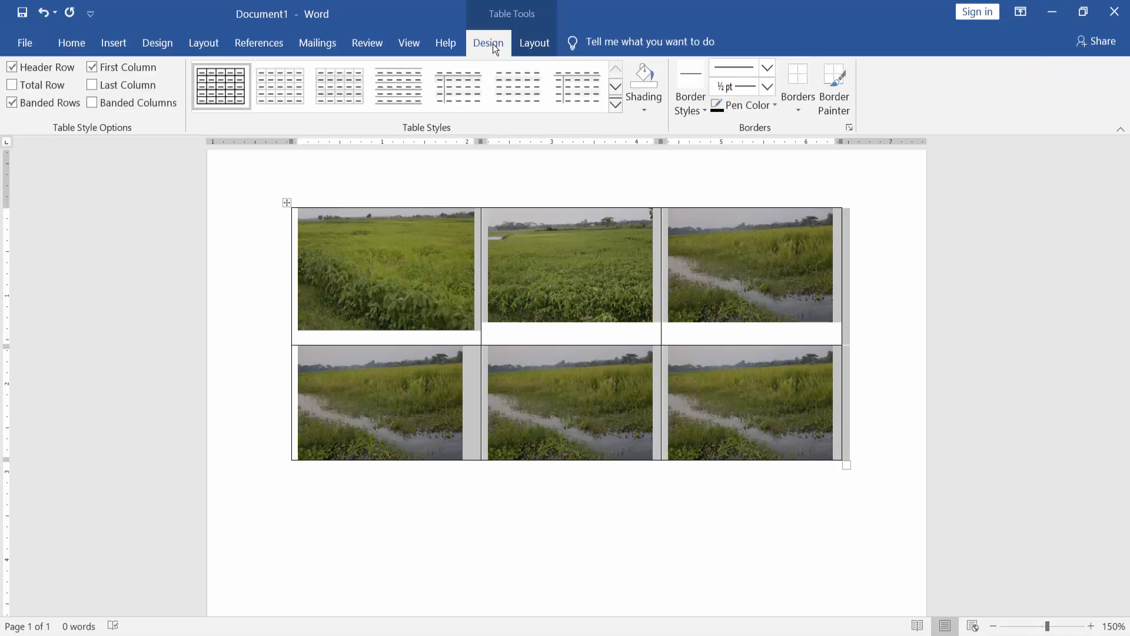
click(799, 110)
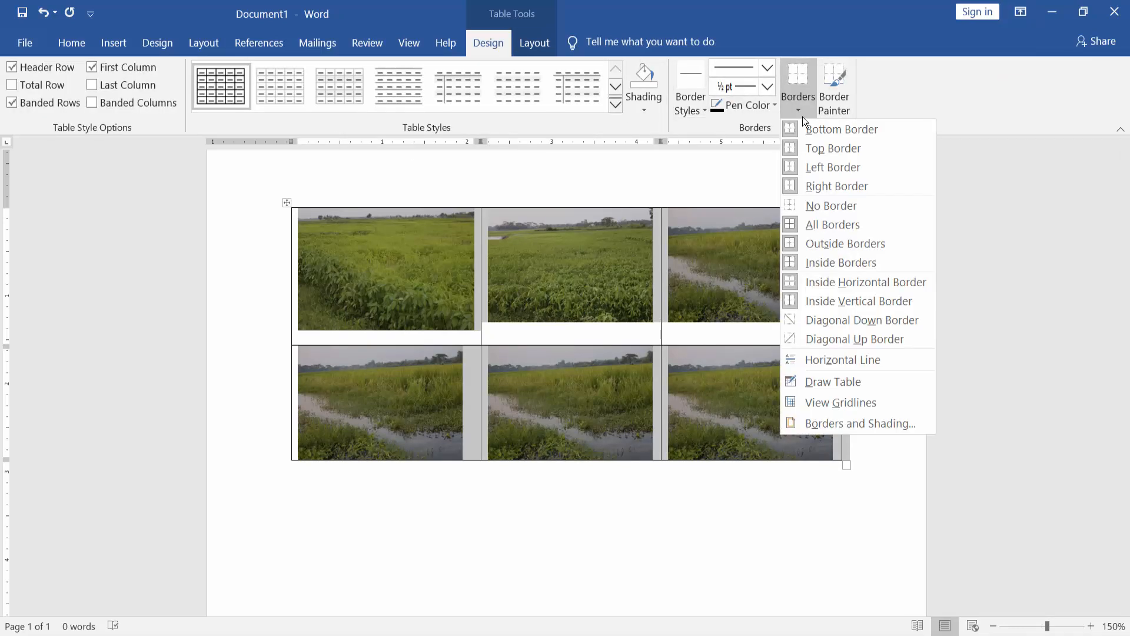